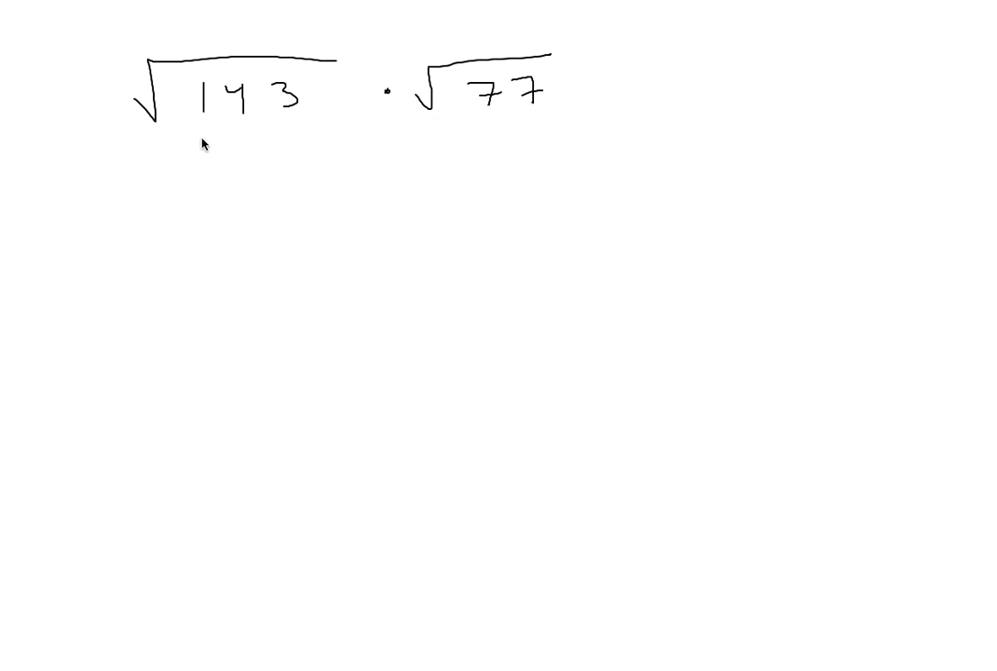
mouse_move(508, 130)
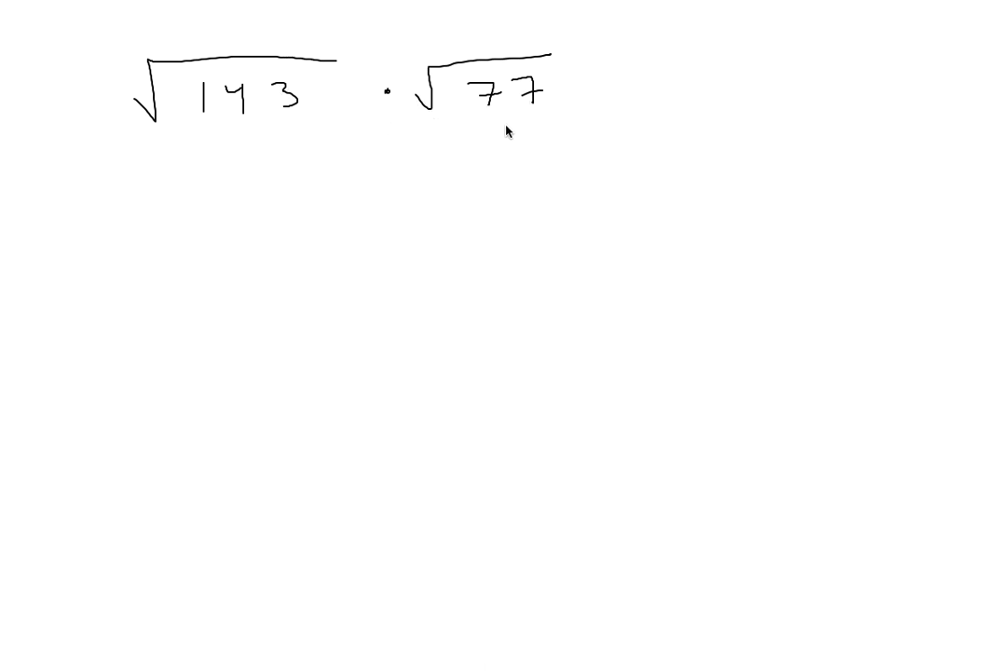
mouse_move(275, 205)
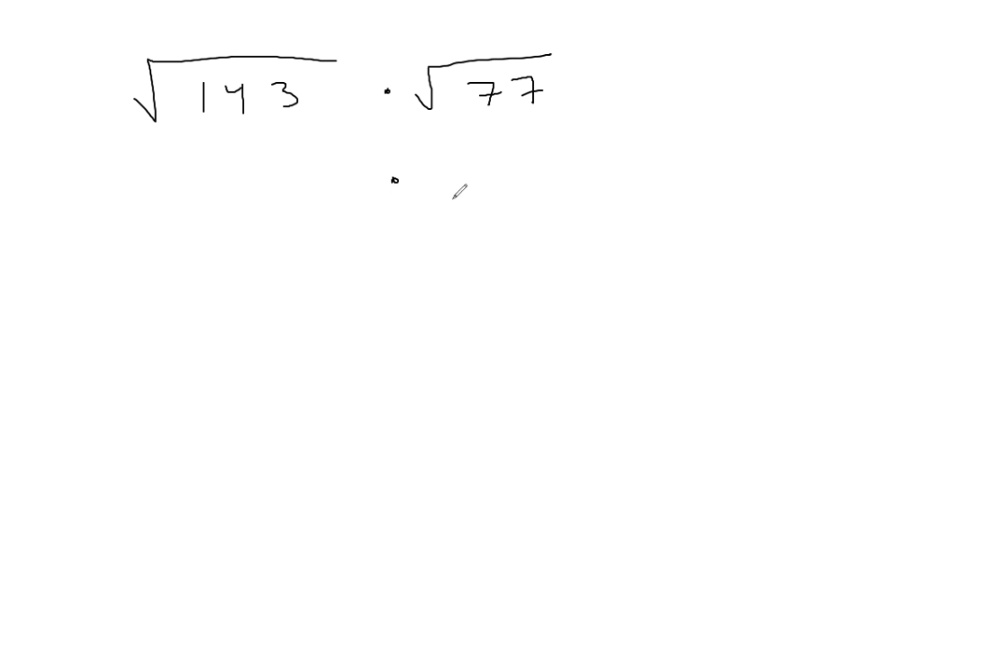
Step: Draw a square root over the second factor and write 7·11 under it
left_click_drag(456, 195, 628, 163)
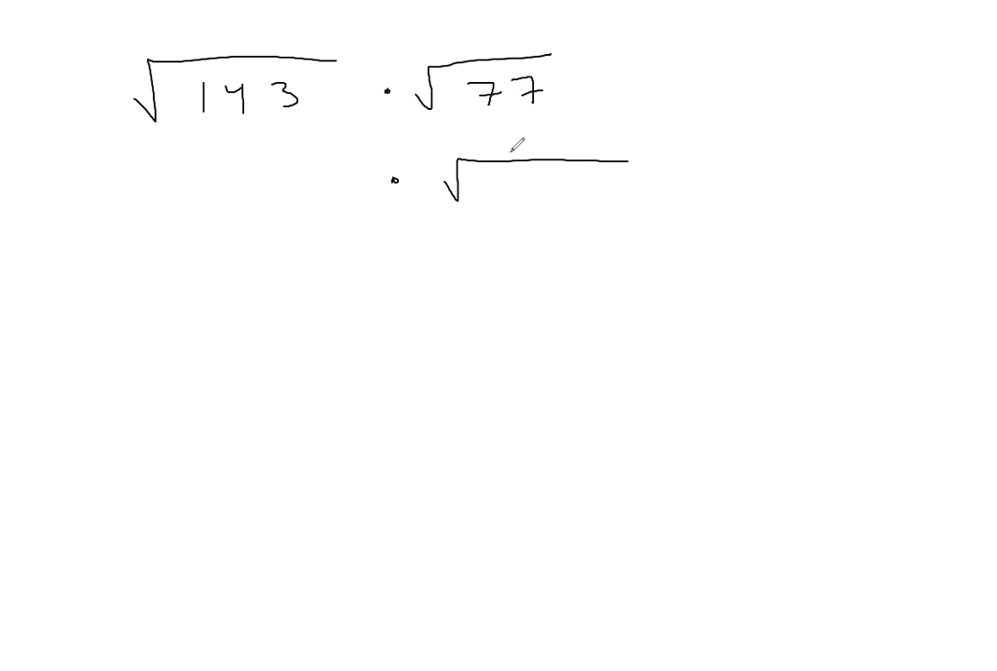
left_click_drag(503, 158, 494, 196)
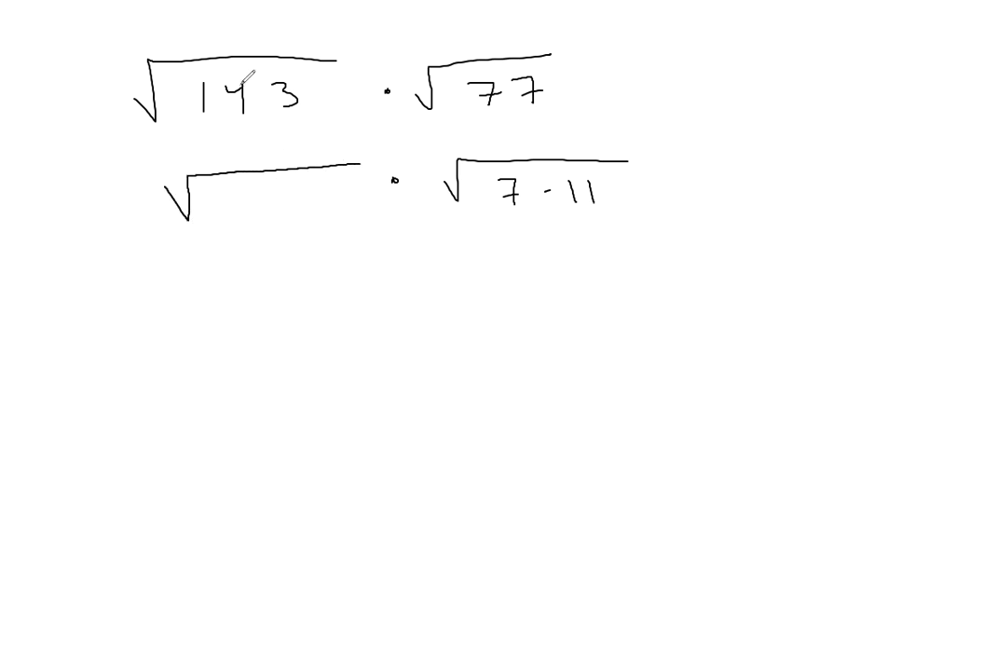
mouse_move(258, 213)
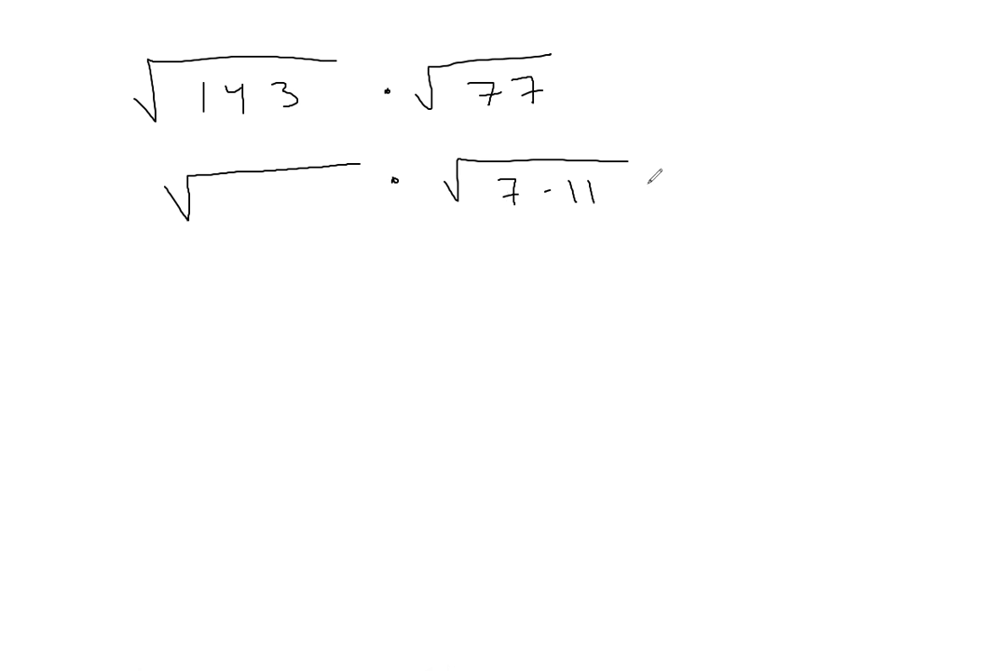
mouse_move(405, 200)
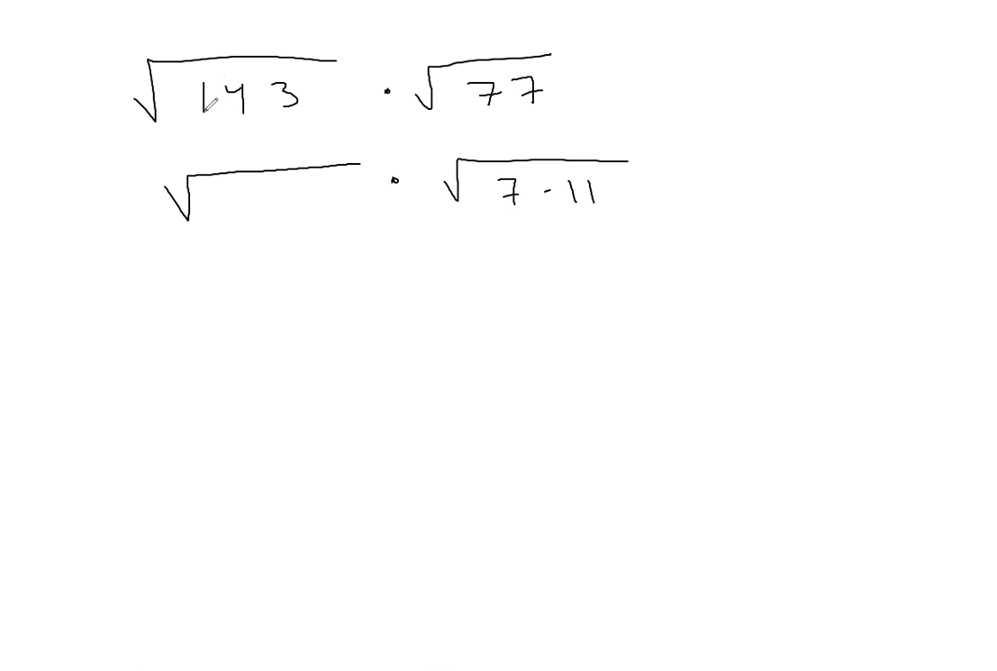
Step: Write 11·13 inside the first root on line two, then start a long root on line three
left_click(209, 98)
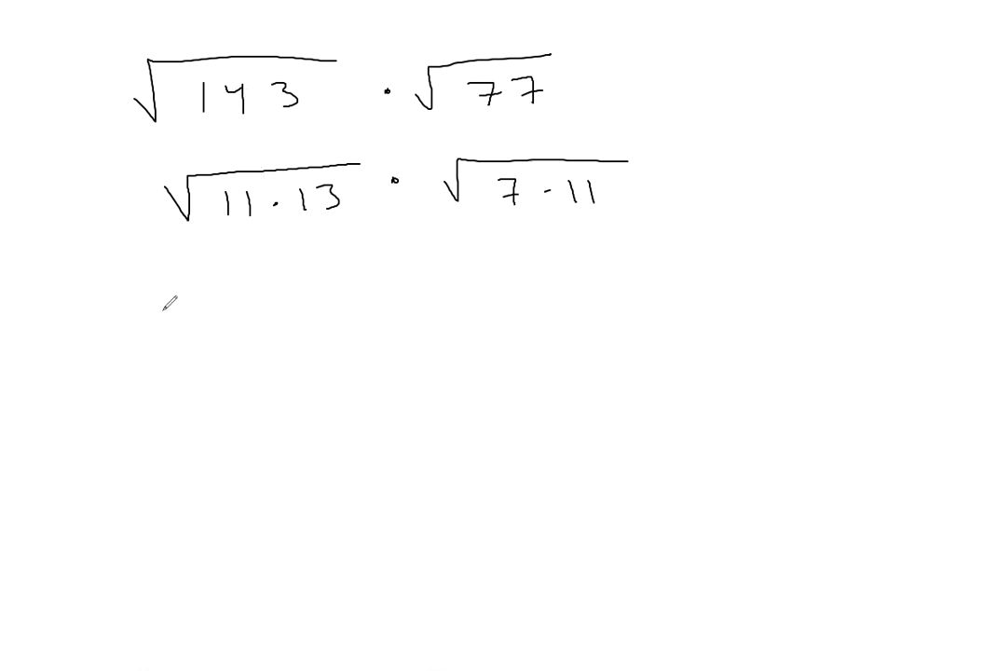
left_click_drag(168, 317, 559, 268)
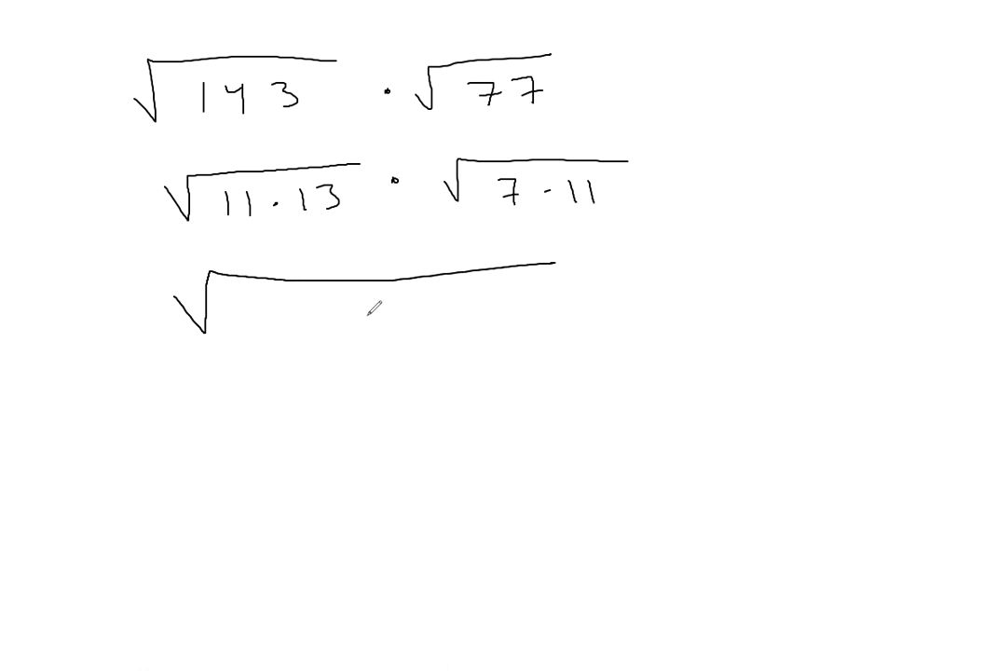
Step: Write 11·11·7·13 under the long root on line three
type("11.")
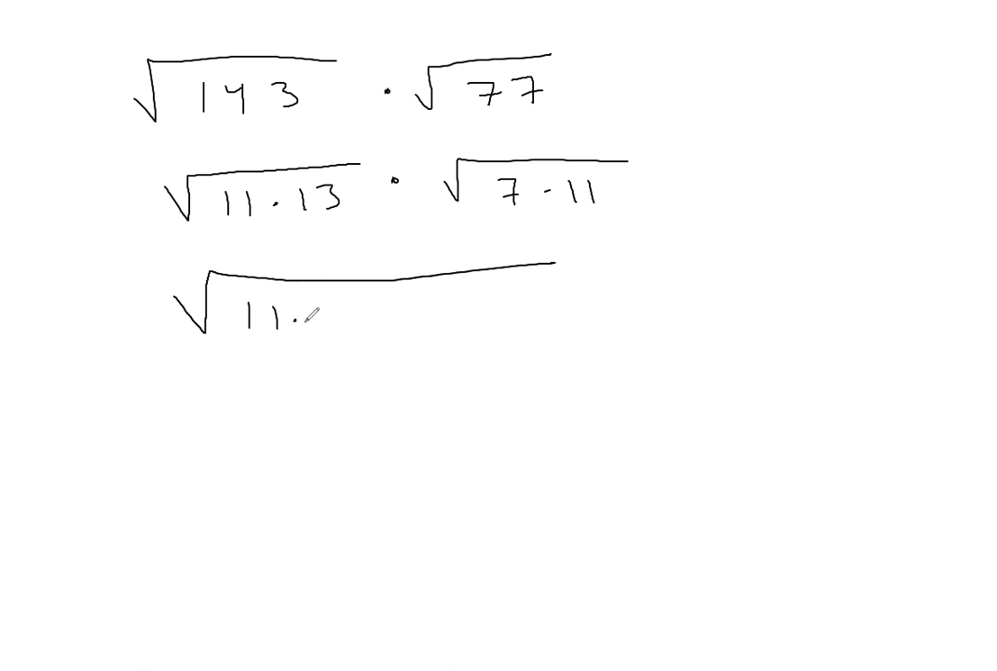
type("11.7.13")
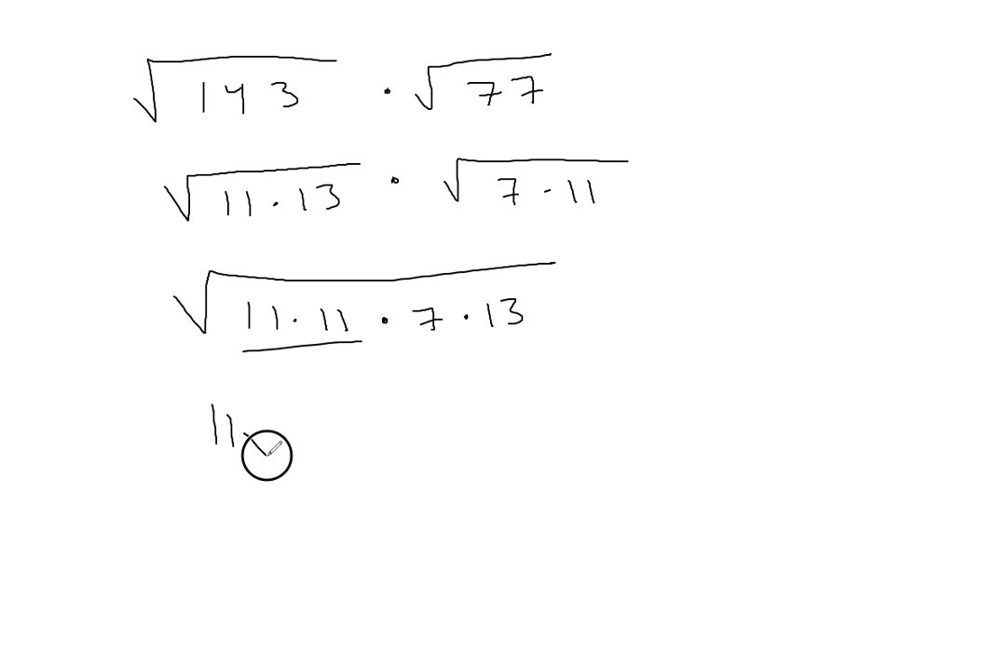
Step: Write 11√91 on the fourth line, with the pair of 11s outside the root
left_click_drag(251, 438, 391, 387)
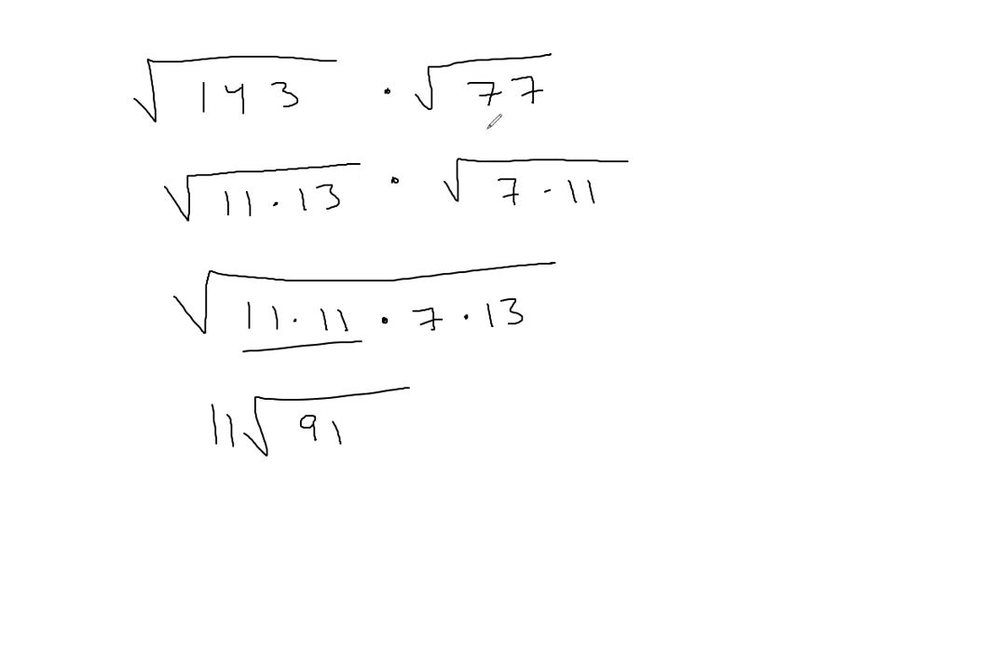
mouse_move(451, 242)
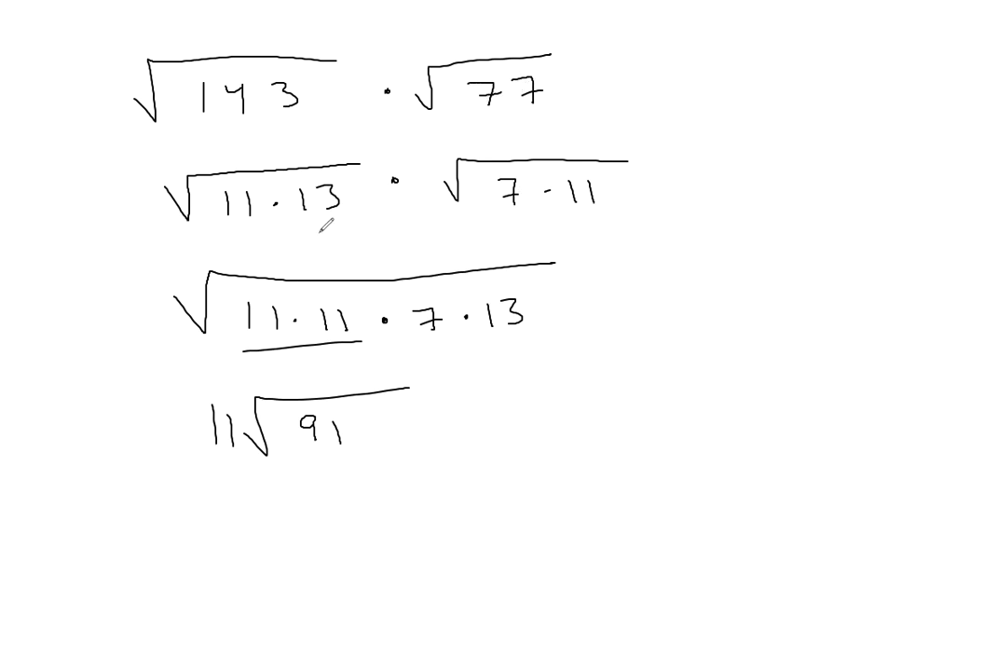
mouse_move(317, 223)
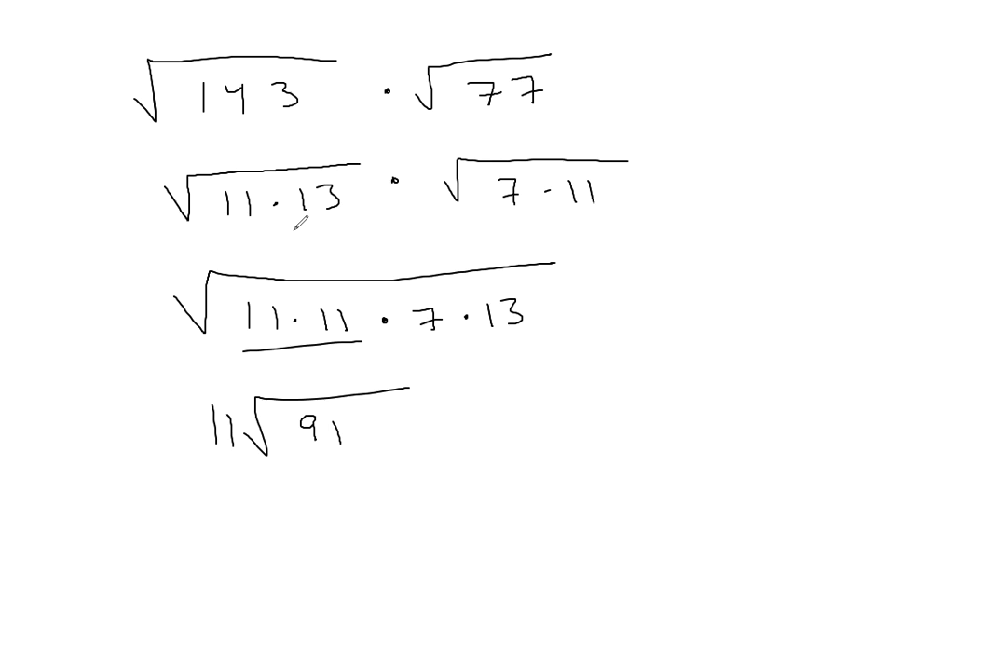